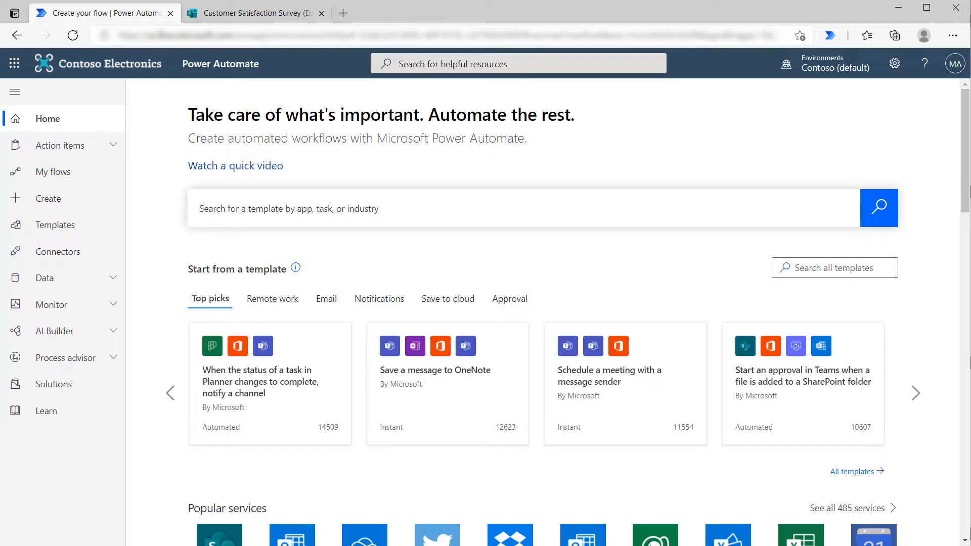
pyautogui.moveTo(372, 169)
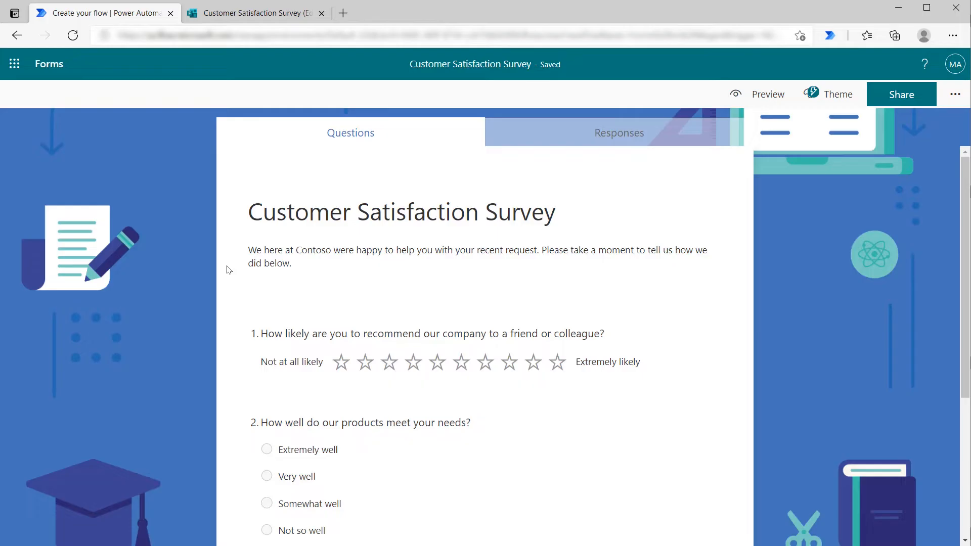
# Scroll through the survey's rating, multiple-choice and comment questions.
pyautogui.scroll(-3)
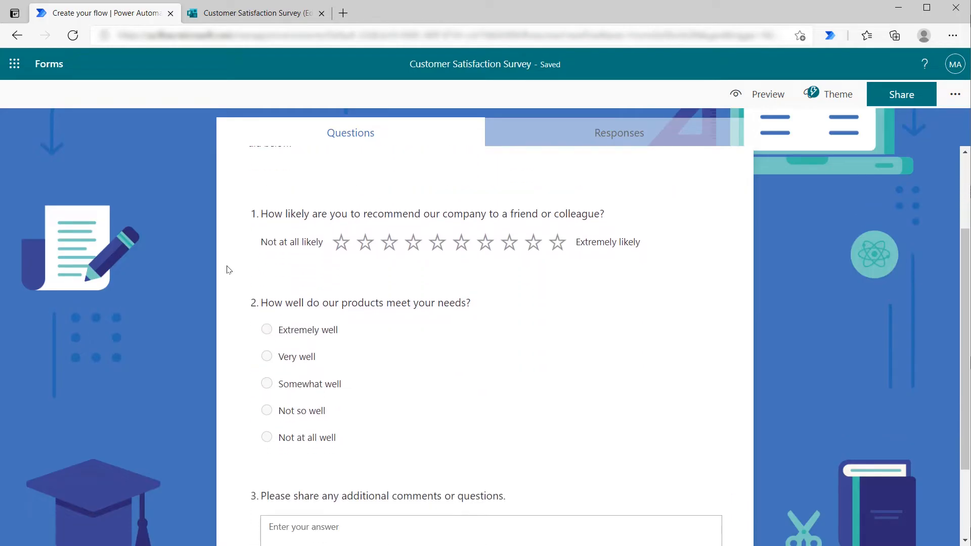
pyautogui.scroll(3)
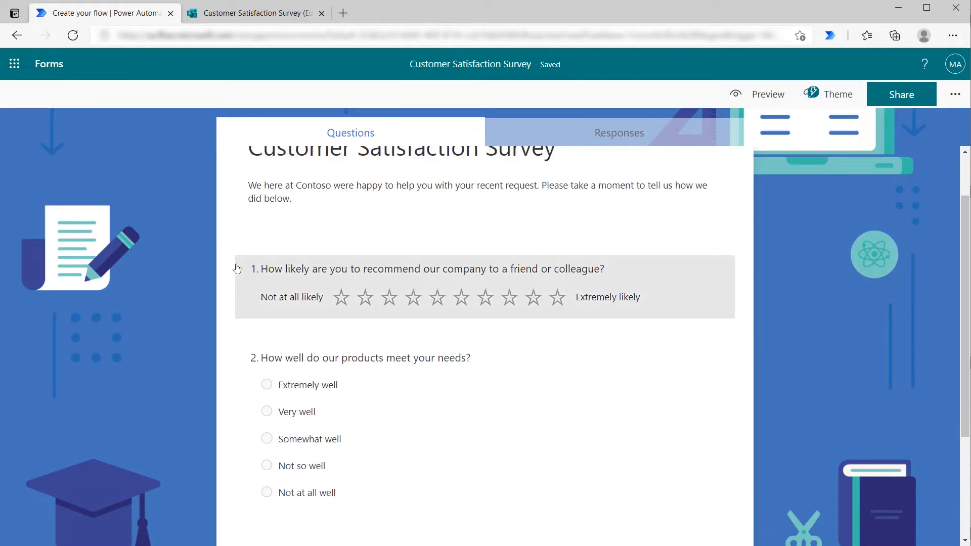
pyautogui.scroll(3)
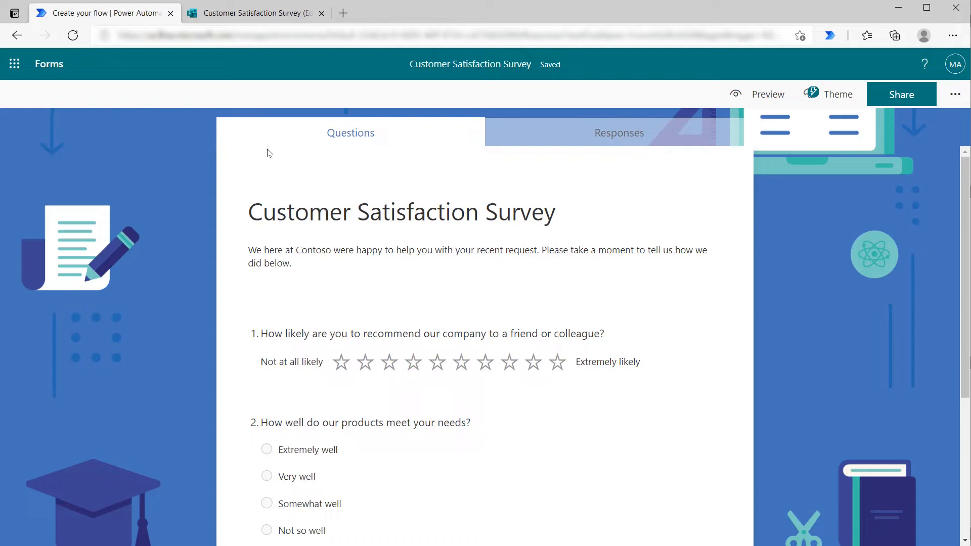
# Create automated cloud flow 'Forms to Megan' with the 'When a new response is submitted' trigger.
pyautogui.click(105, 12)
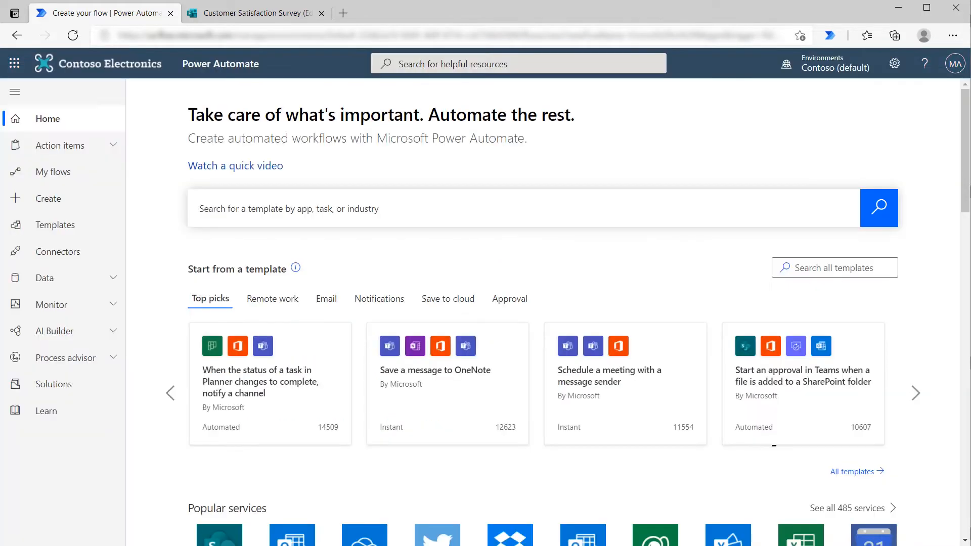
pyautogui.click(48, 198)
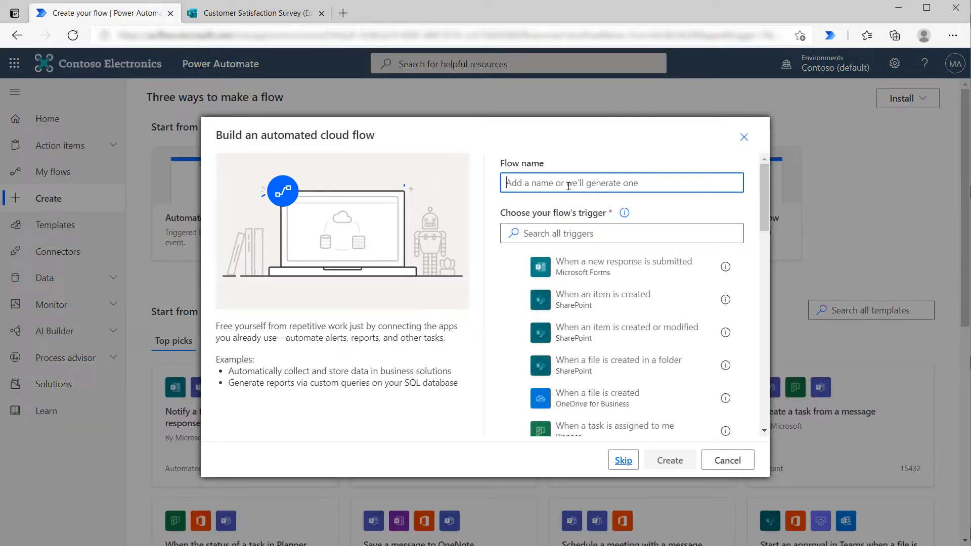
pyautogui.write('F')
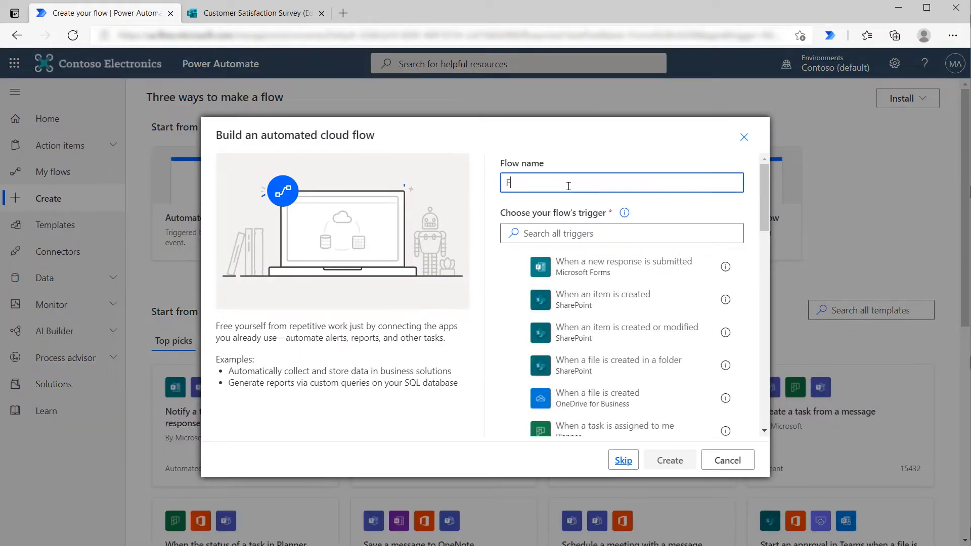
pyautogui.write('orms to M')
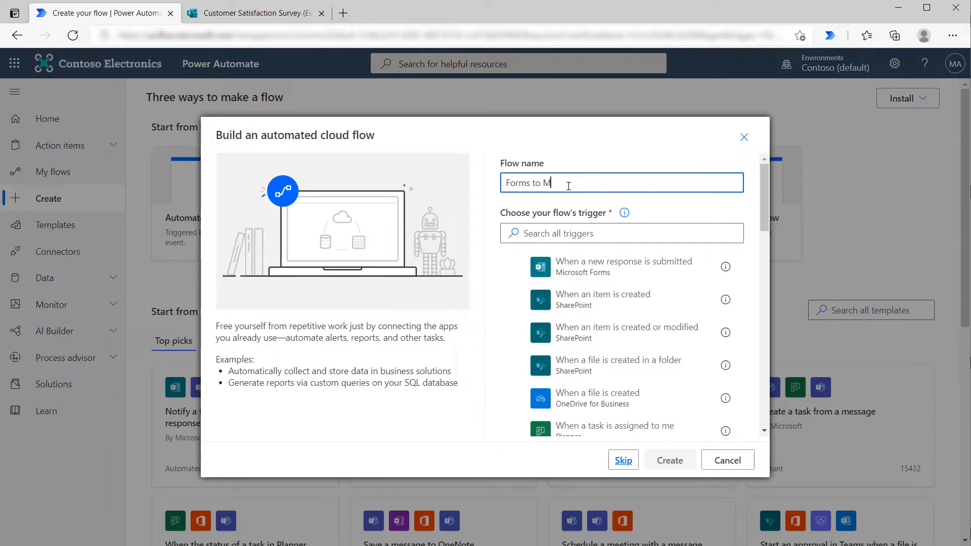
pyautogui.write('egan')
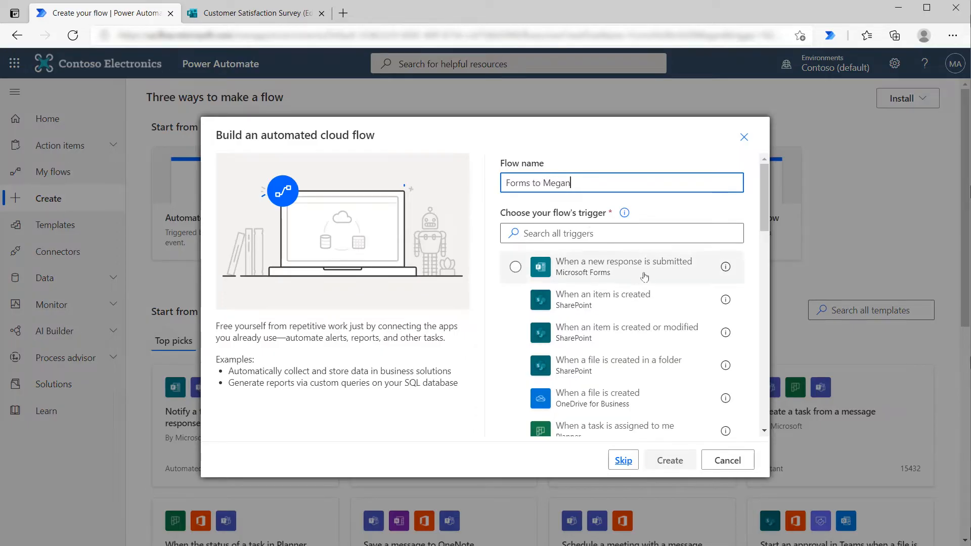
pyautogui.moveTo(633, 276)
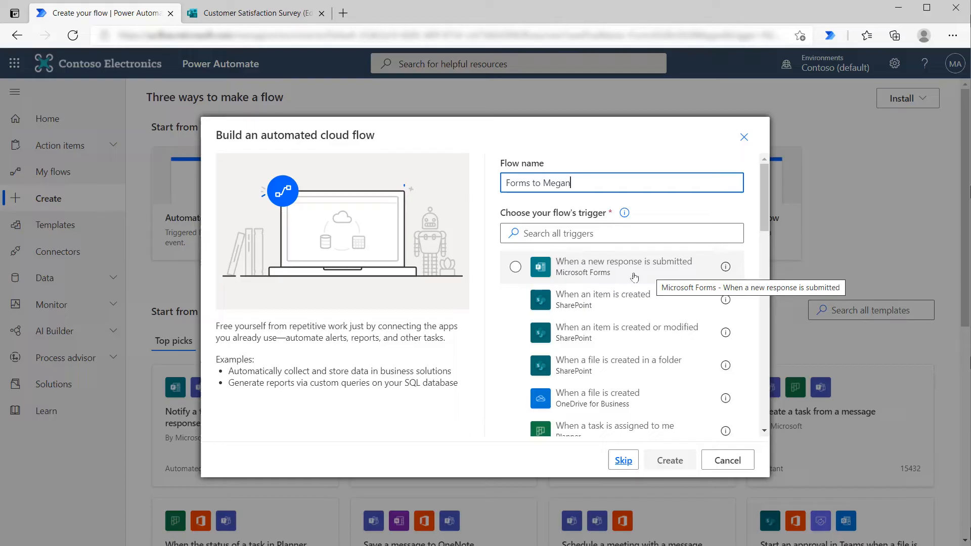
pyautogui.click(515, 267)
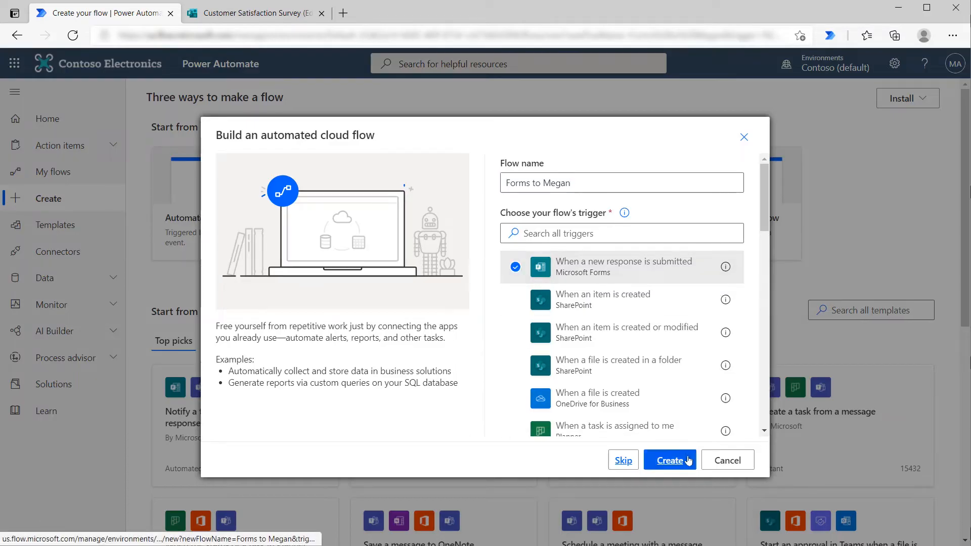
pyautogui.click(670, 461)
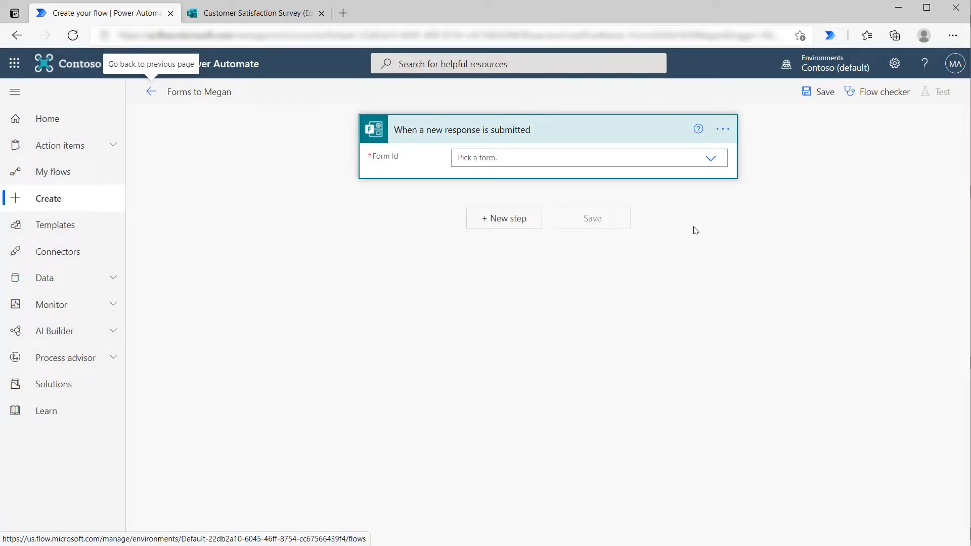
pyautogui.moveTo(711, 157)
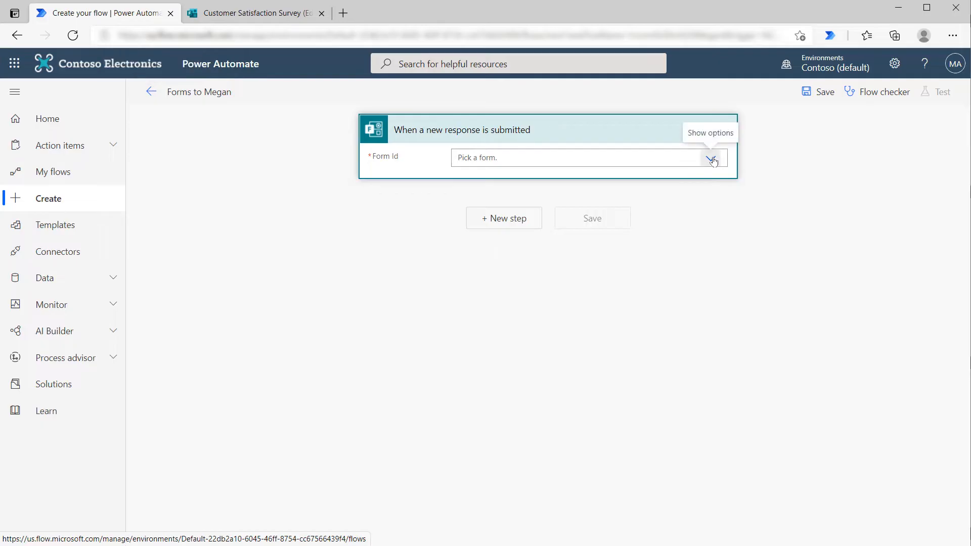
# Set the trigger's Form Id to Customer Satisfaction Survey.
pyautogui.click(712, 158)
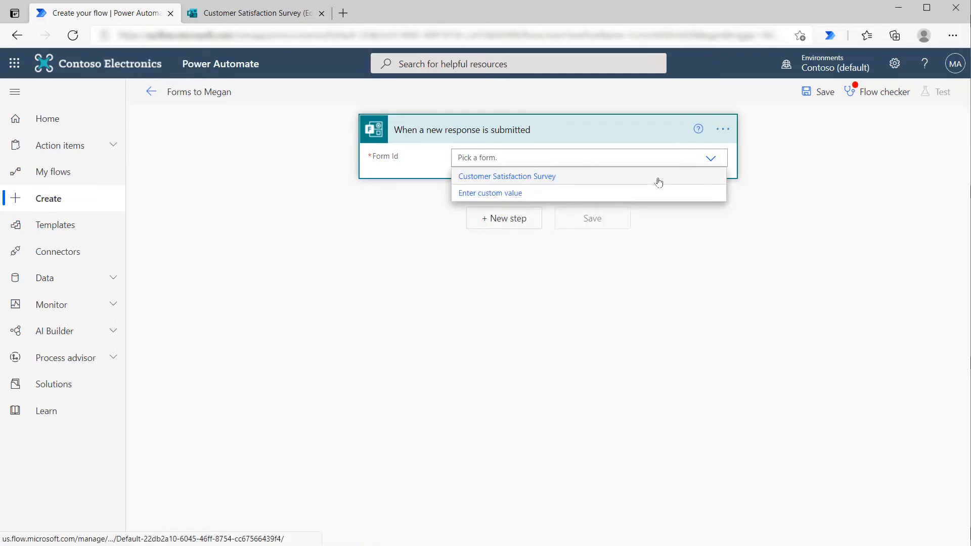
pyautogui.click(506, 176)
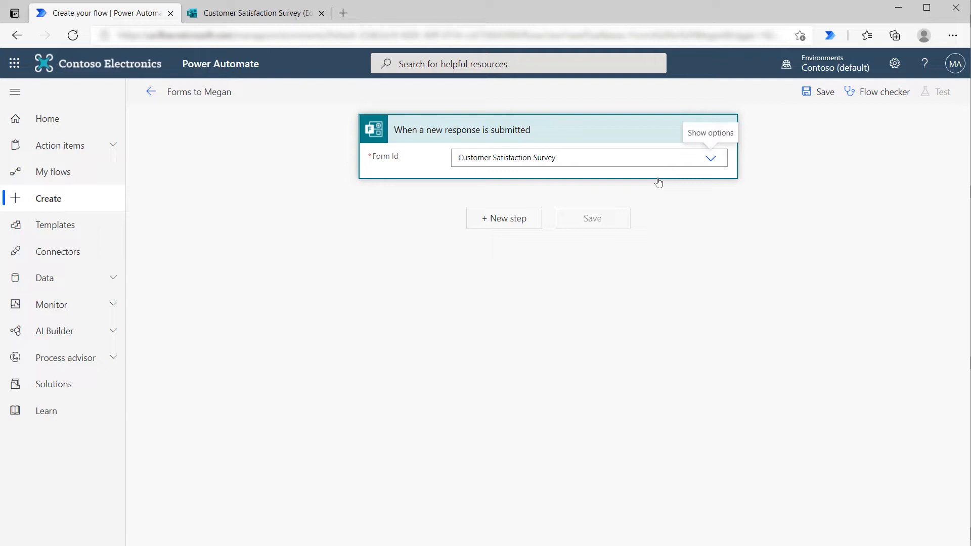
pyautogui.moveTo(661, 188)
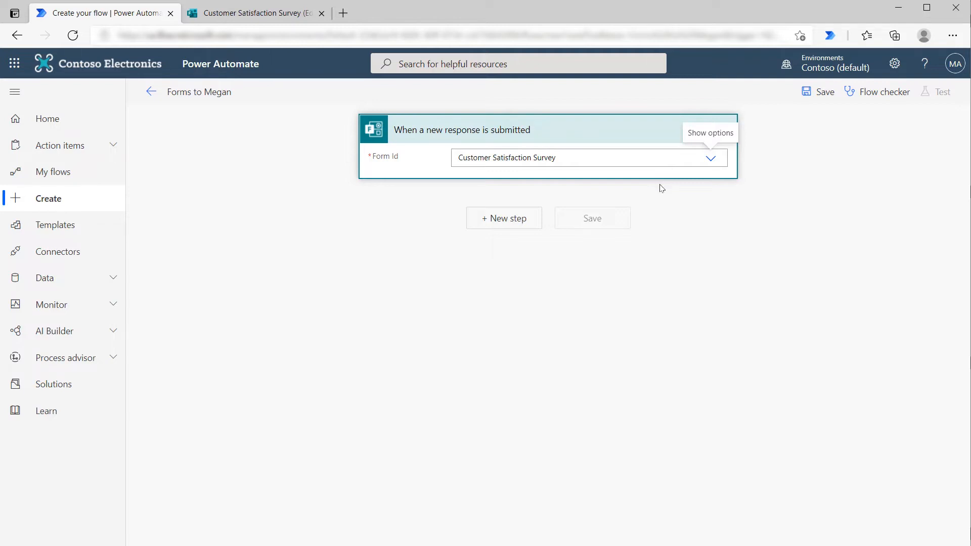
pyautogui.moveTo(498, 212)
pyautogui.write('M')
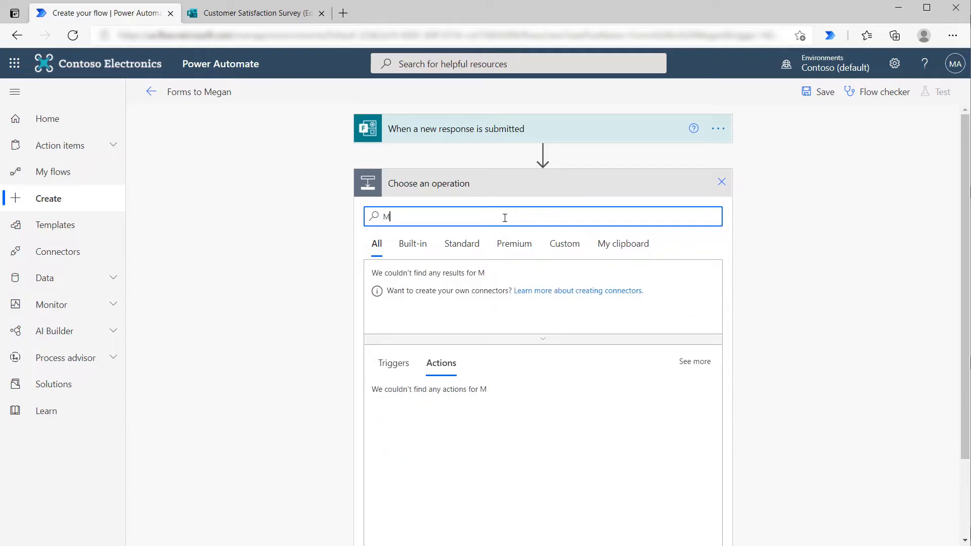
# Add a Microsoft Forms 'Get response details' action as the next step.
pyautogui.write('icrosoft forms')
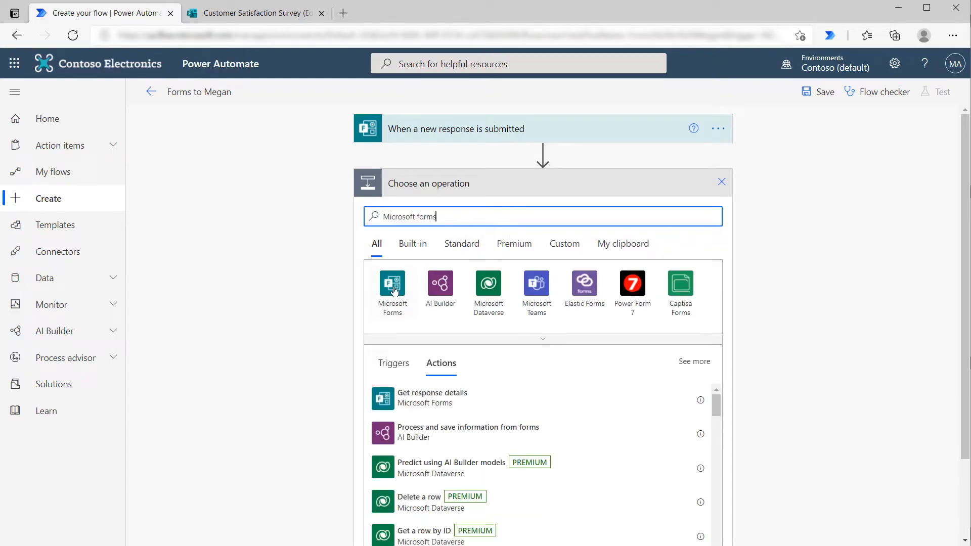
pyautogui.click(392, 291)
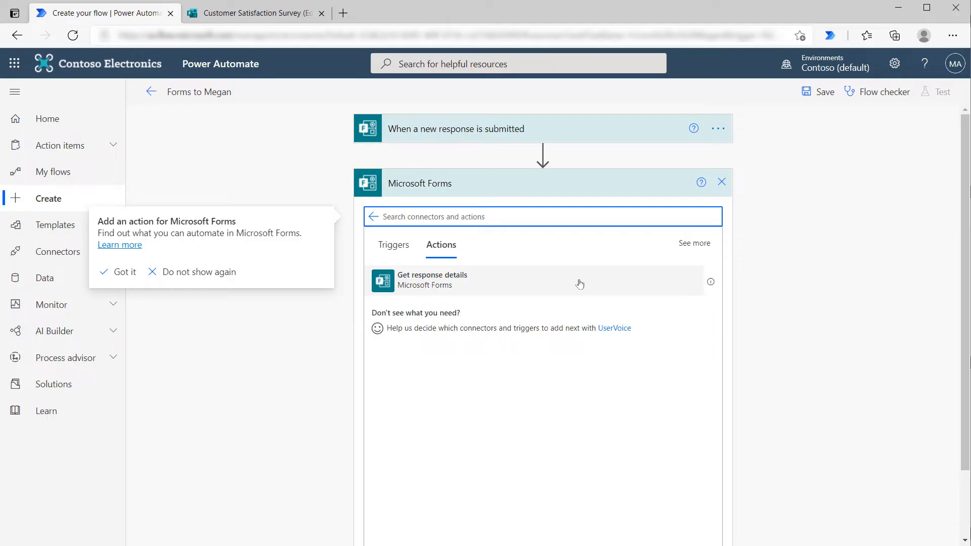
pyautogui.click(123, 272)
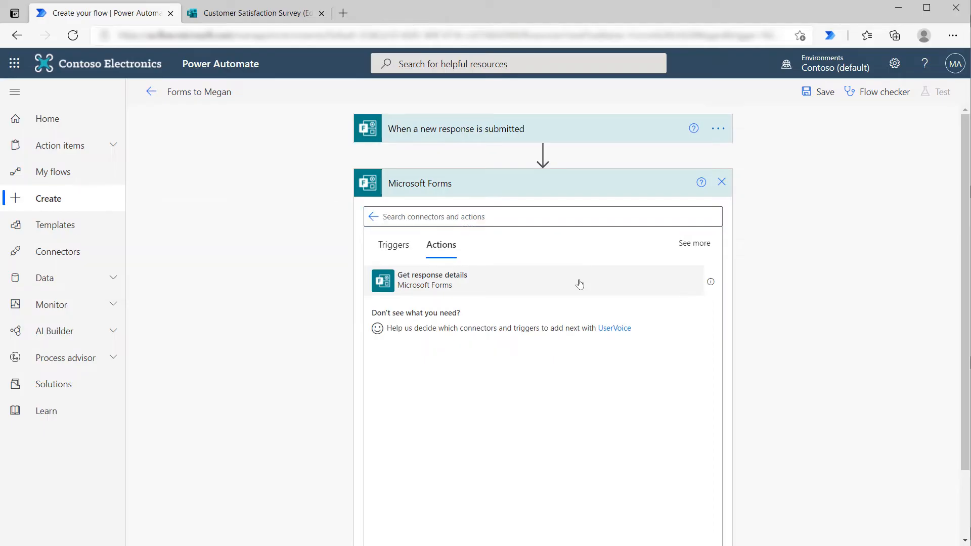
pyautogui.click(432, 280)
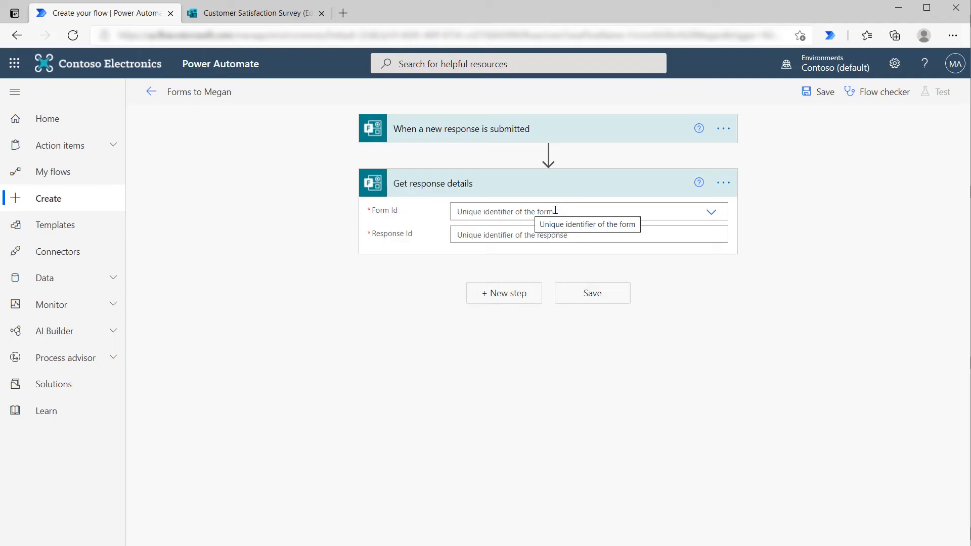
# Set the action to Customer Satisfaction Survey with the trigger's Response Id as dynamic content.
pyautogui.click(711, 212)
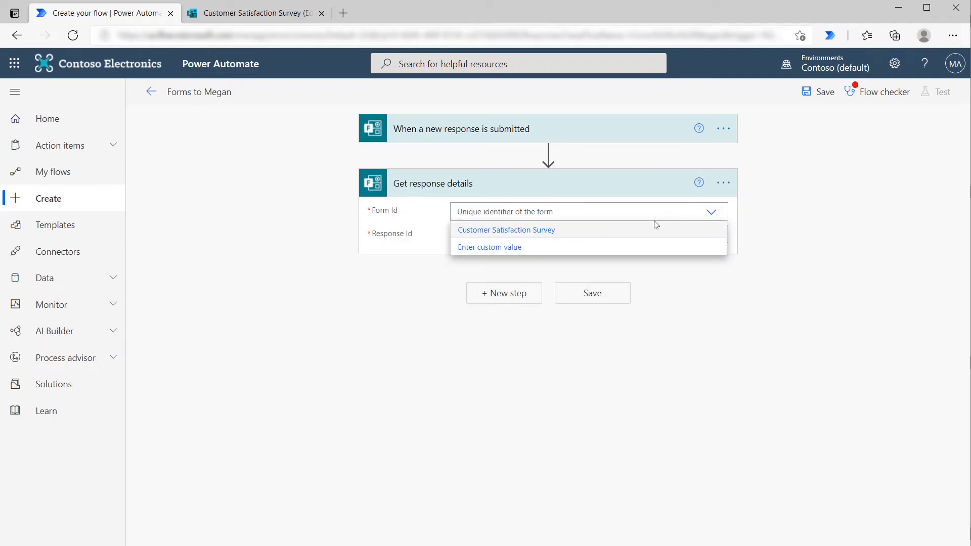
pyautogui.click(506, 229)
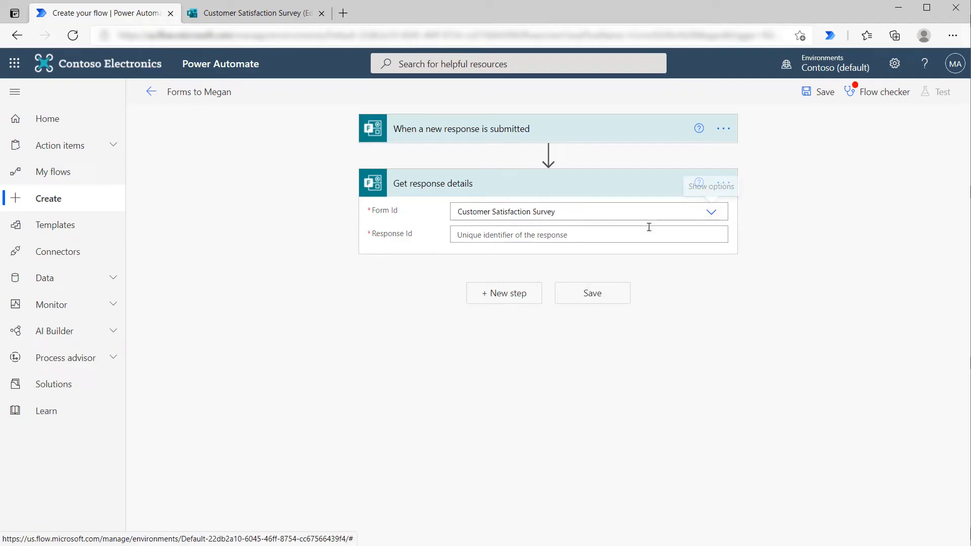
pyautogui.click(589, 235)
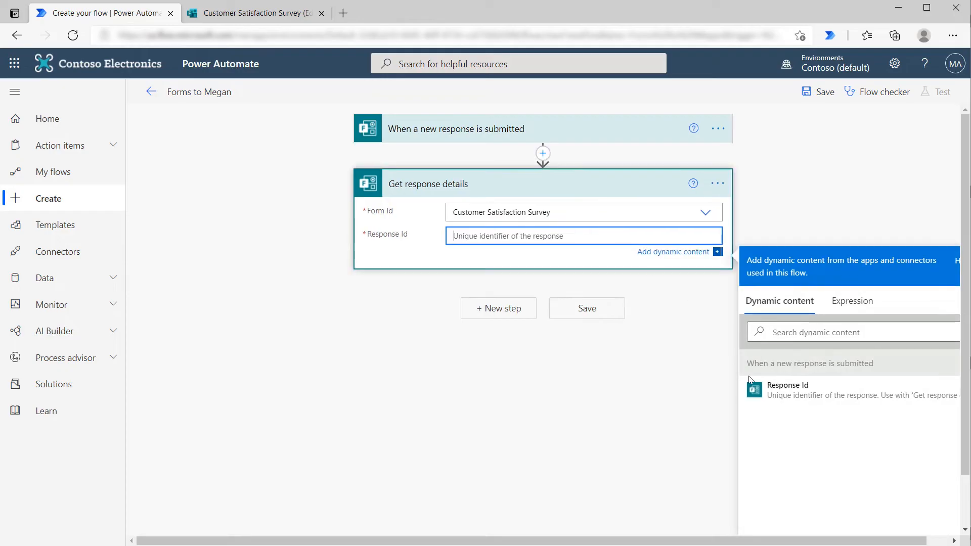
pyautogui.moveTo(464, 121)
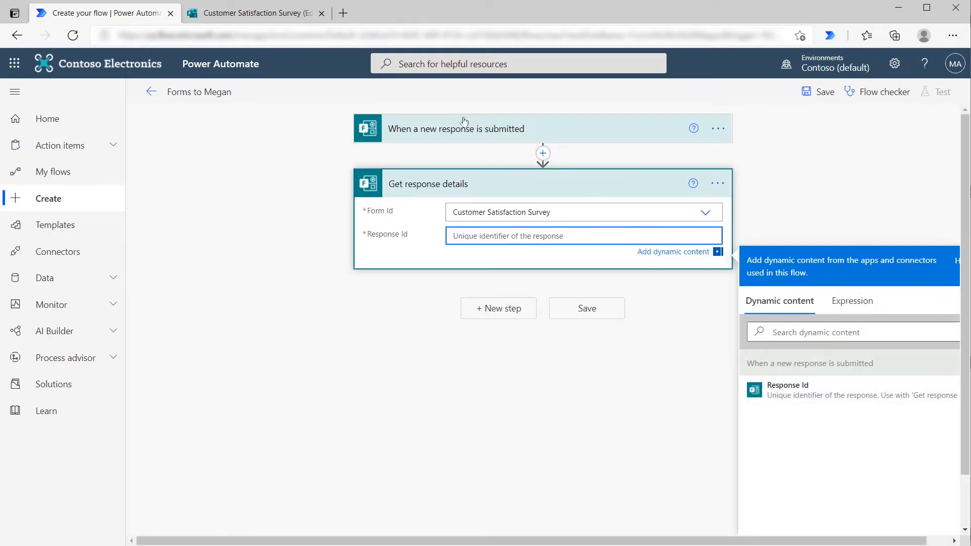
pyautogui.moveTo(790, 391)
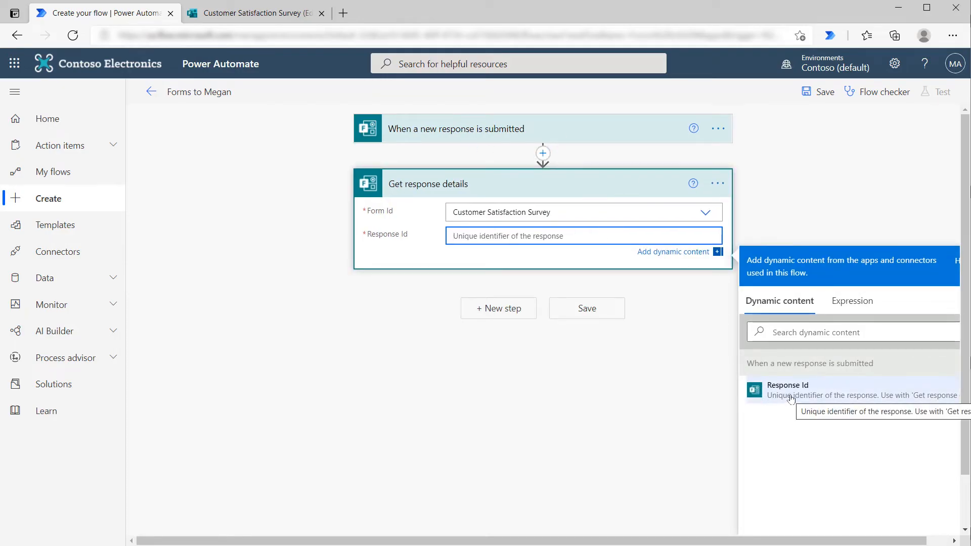
pyautogui.click(787, 385)
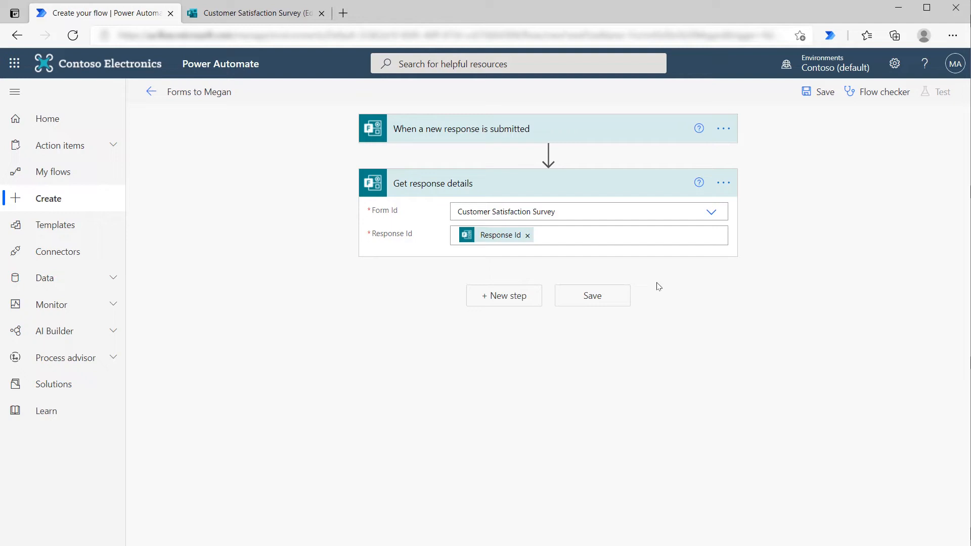
pyautogui.moveTo(504, 301)
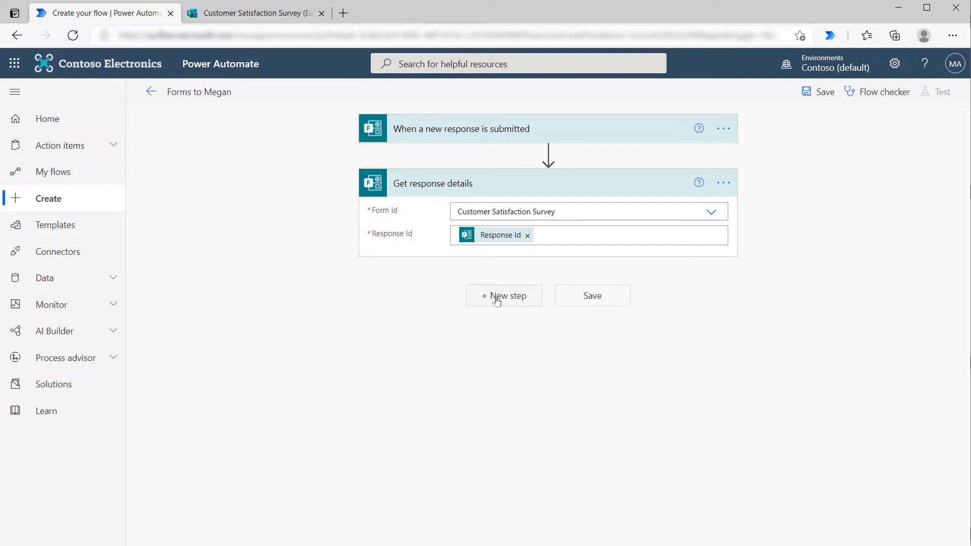
# Add an Office 365 Outlook 'Send an email (V2)' step addressed to Megan Bowen.
pyautogui.click(503, 295)
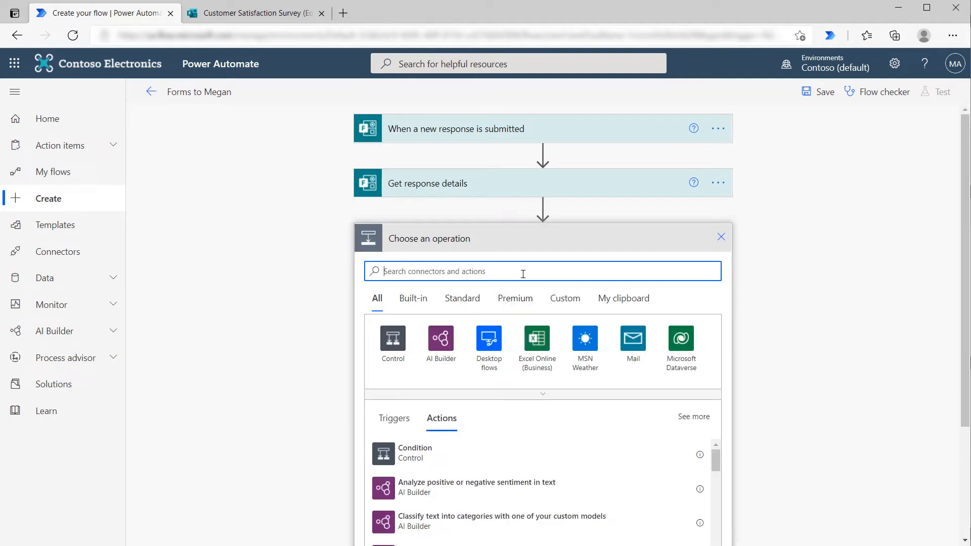
pyautogui.write('send email')
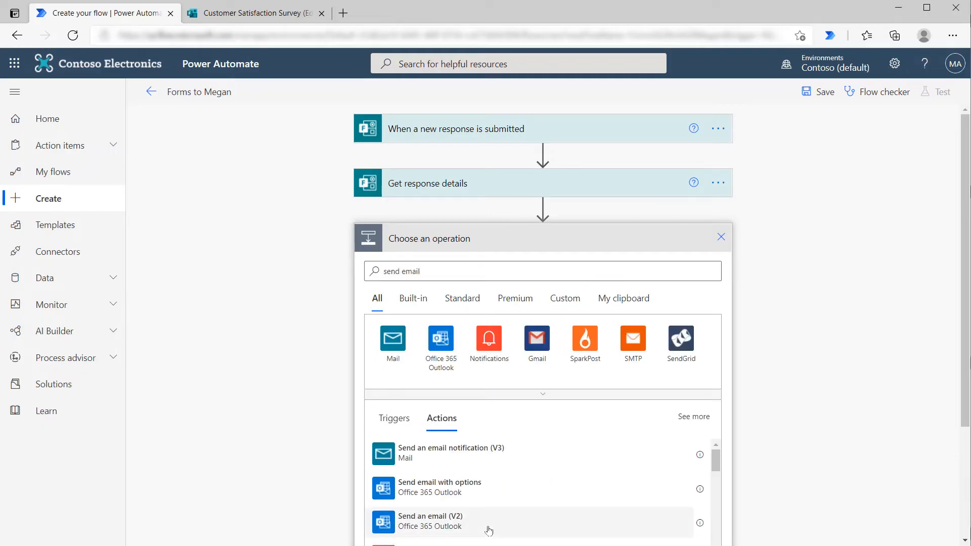
pyautogui.click(430, 516)
pyautogui.write('Mega')
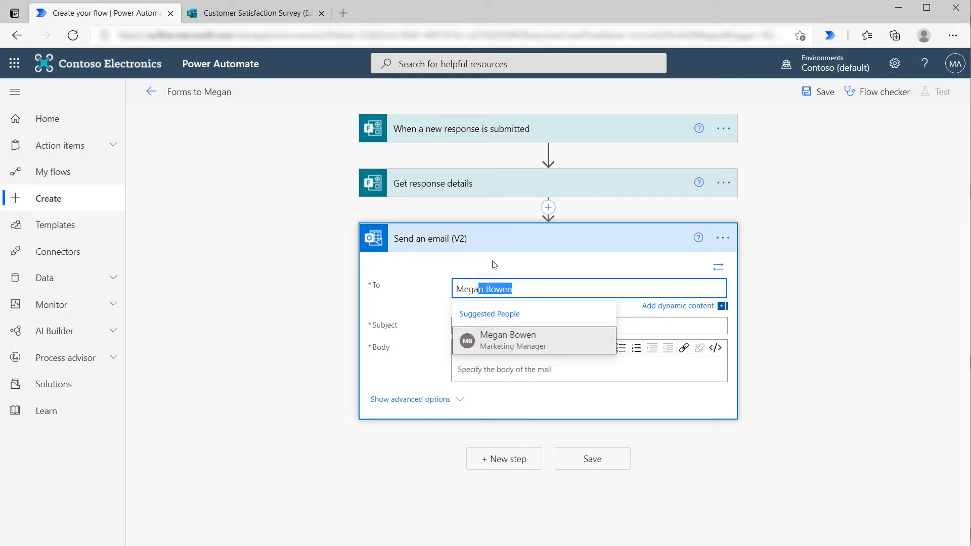
pyautogui.click(507, 340)
pyautogui.write('A Customer Satisfaction Survey has been completed')
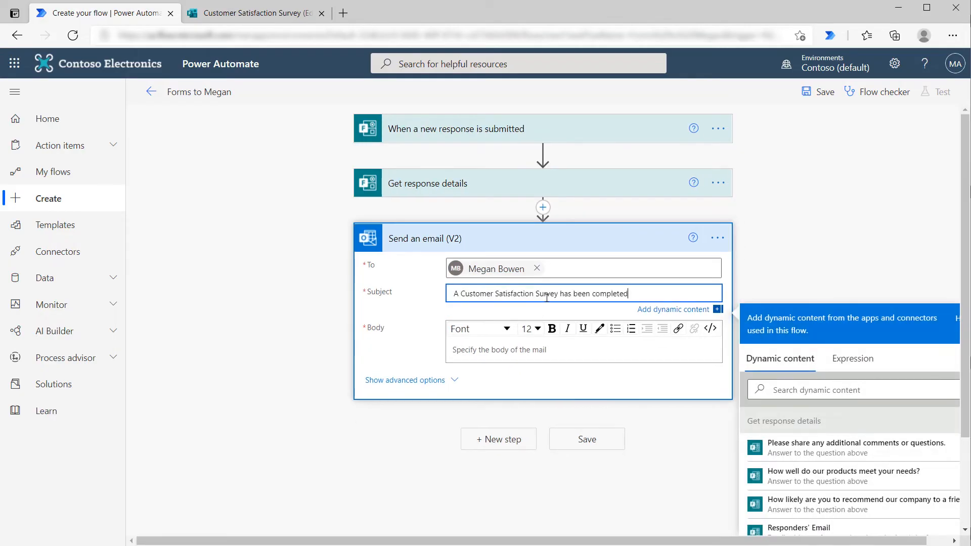
pyautogui.moveTo(543, 312)
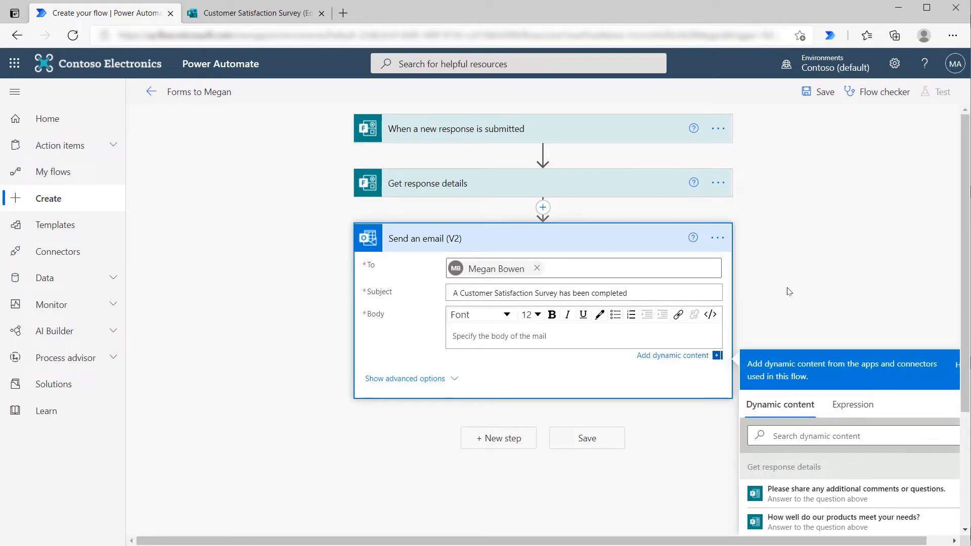
# Write the three questions in the body, each followed by its Get response details answer.
pyautogui.scroll(-3)
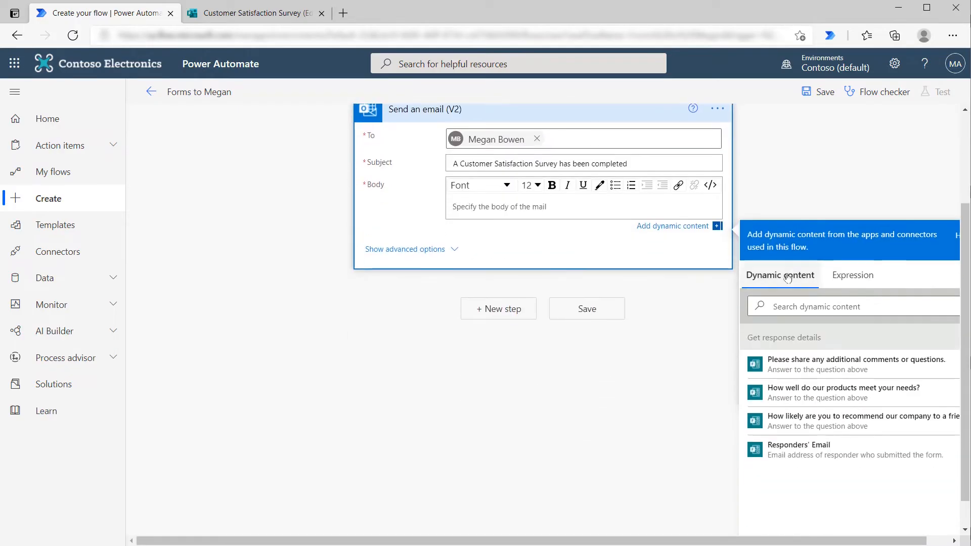
pyautogui.moveTo(773, 368)
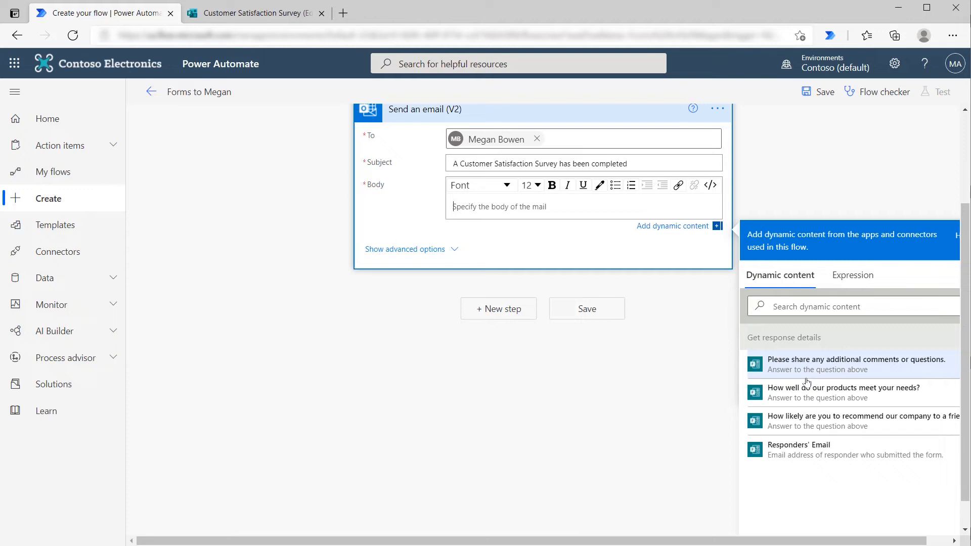
pyautogui.moveTo(816, 421)
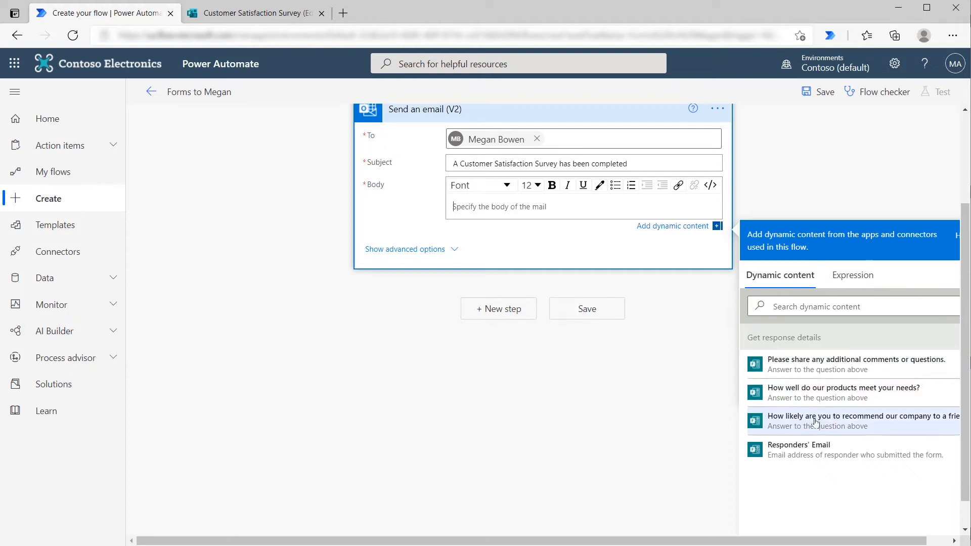
pyautogui.moveTo(899, 426)
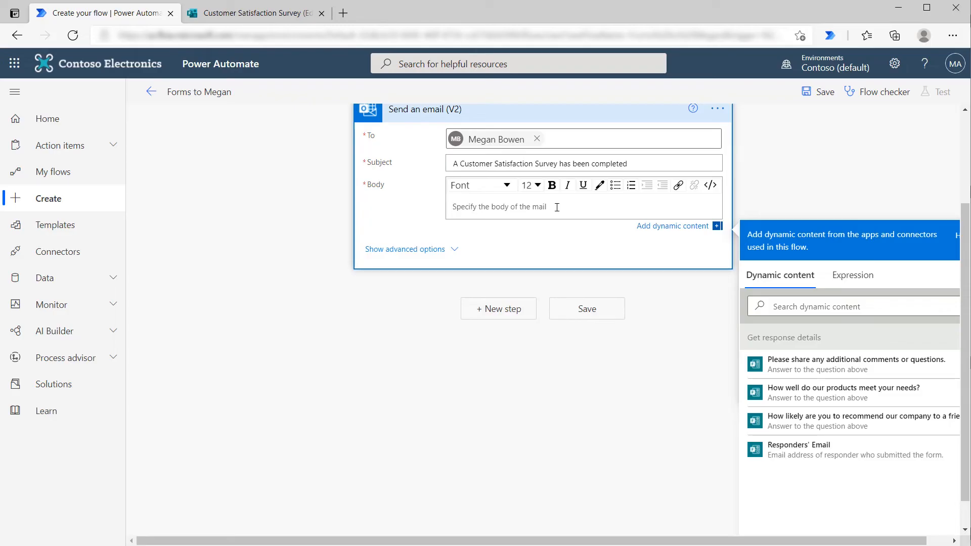
pyautogui.click(844, 393)
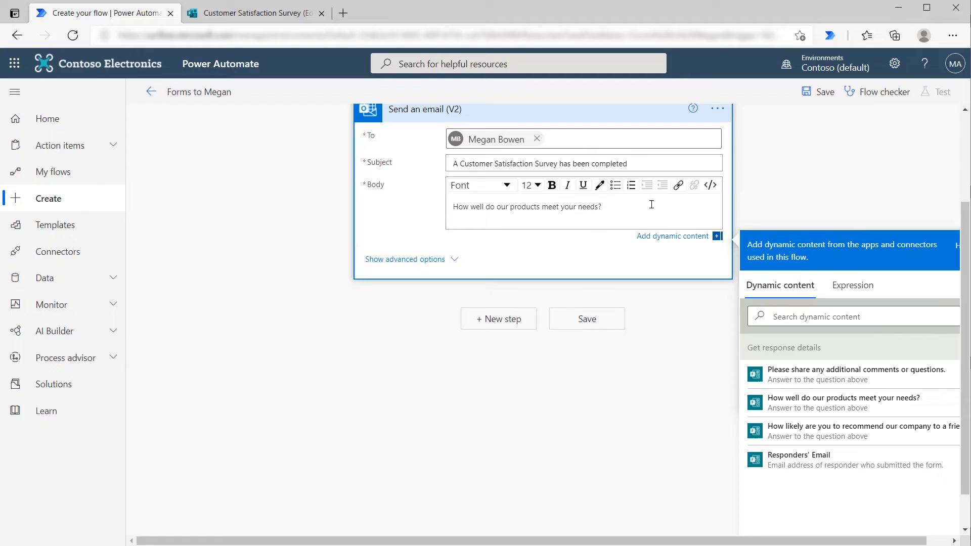
pyautogui.moveTo(843, 403)
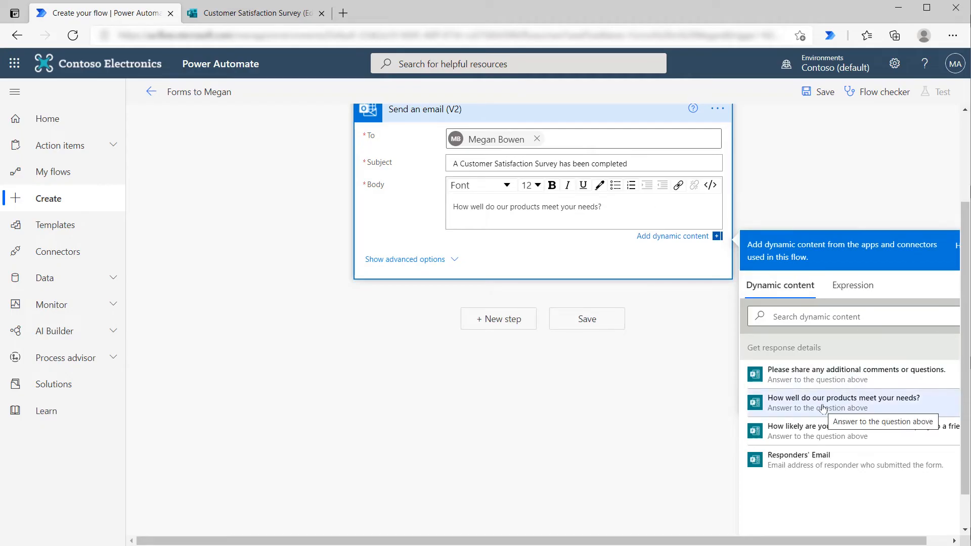
pyautogui.click(843, 402)
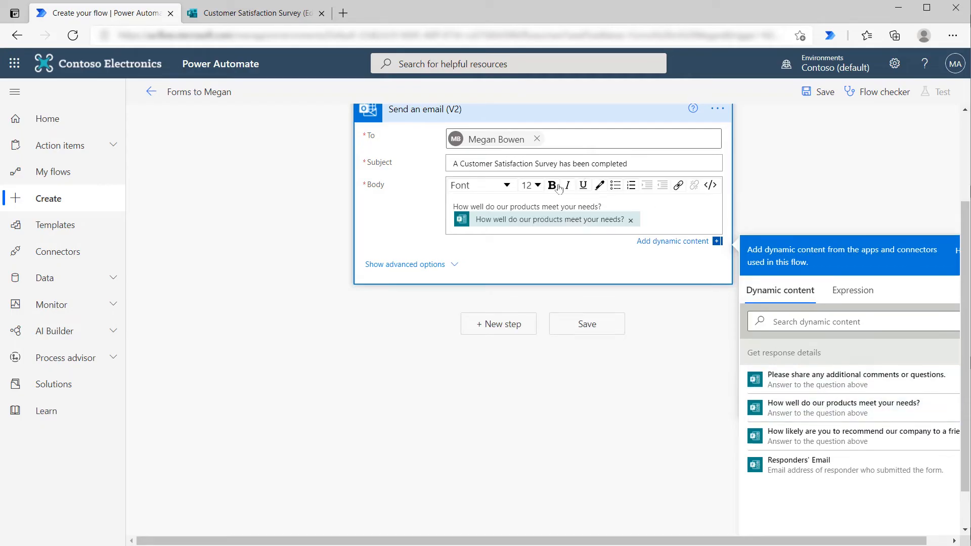
pyautogui.moveTo(507, 224)
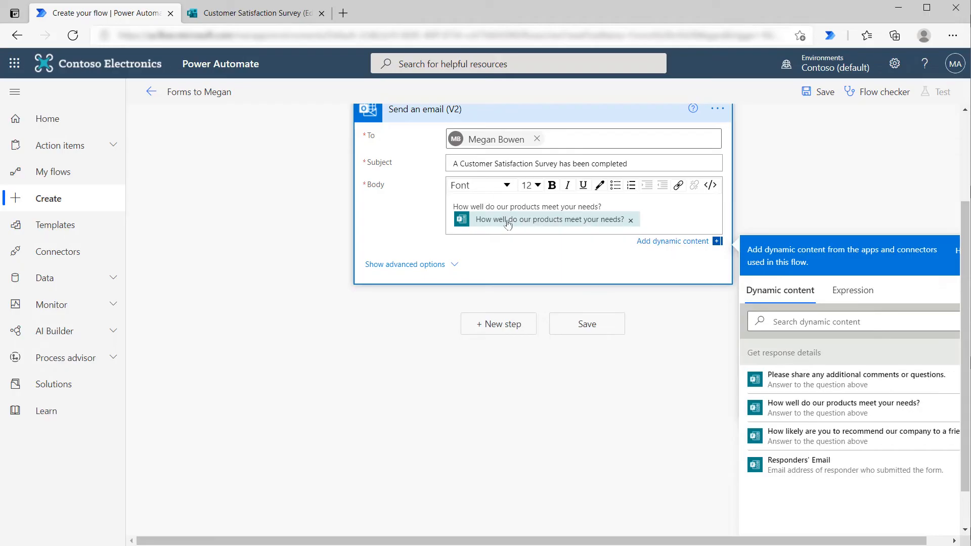
pyautogui.moveTo(663, 222)
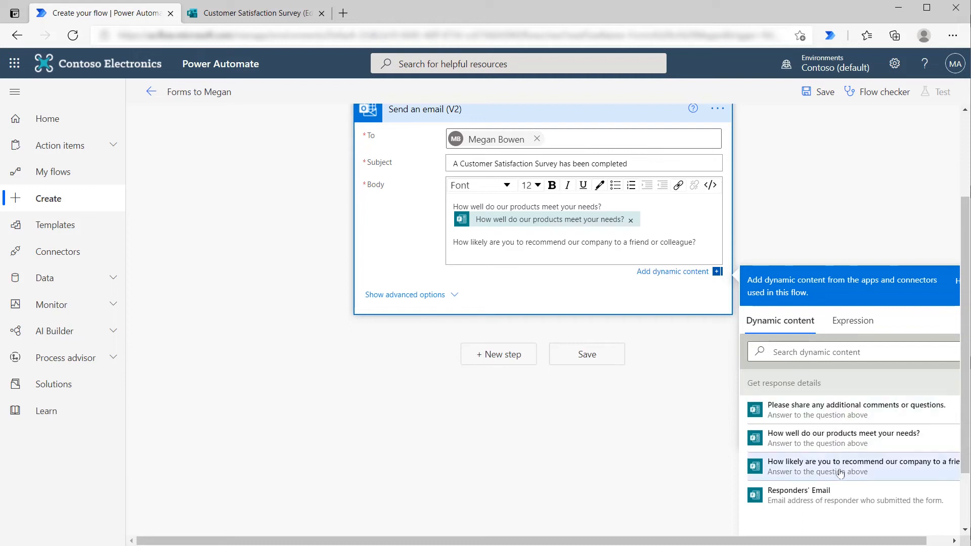
pyautogui.click(862, 462)
pyautogui.write('Please share any additional comments or questions.')
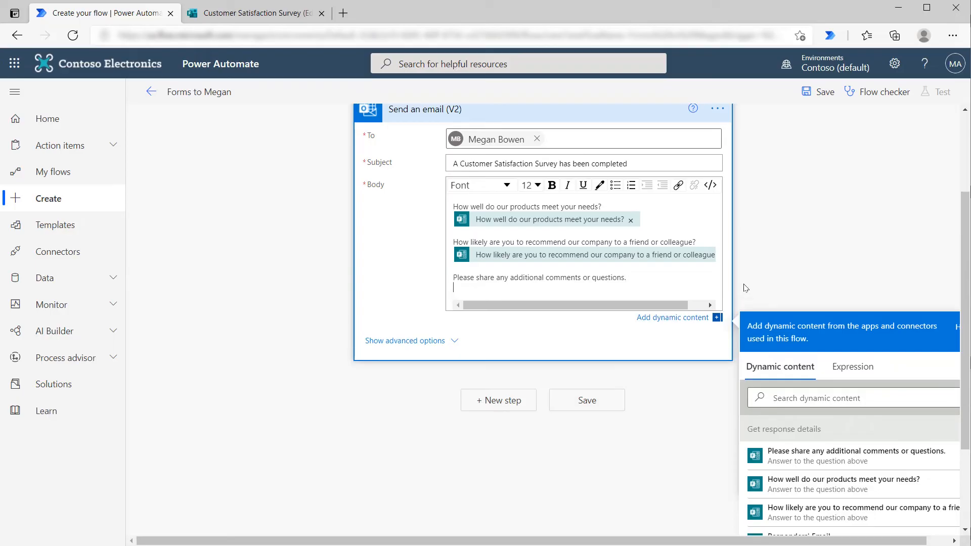
pyautogui.scroll(-3)
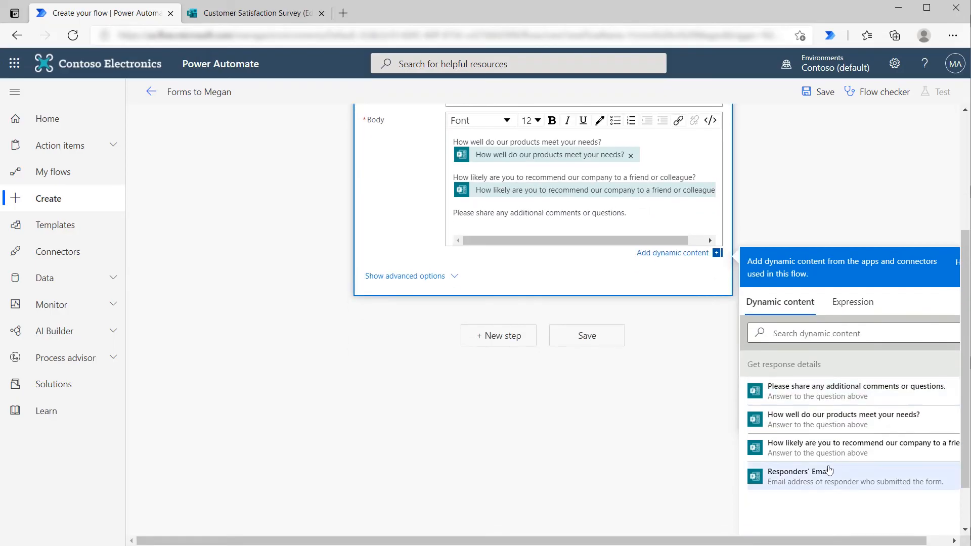
pyautogui.click(857, 390)
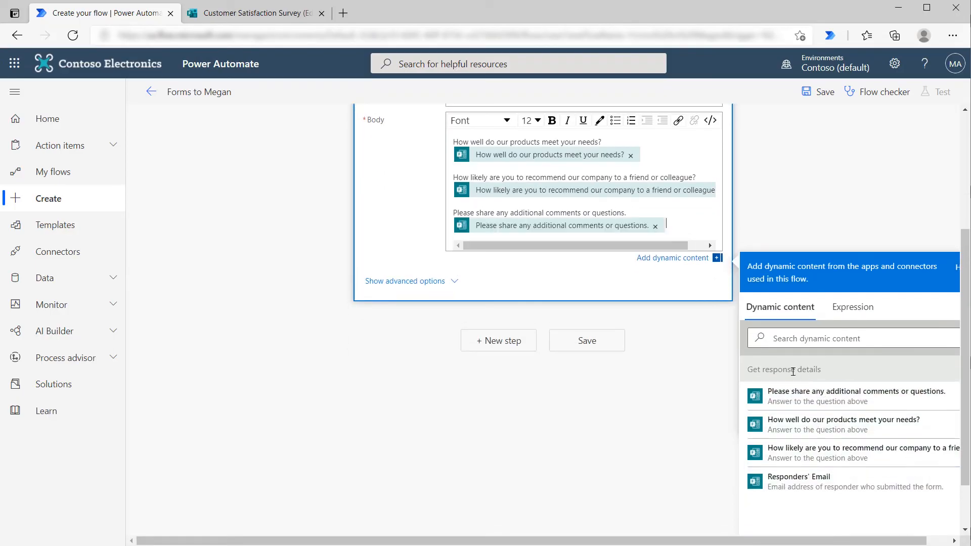
pyautogui.scroll(3)
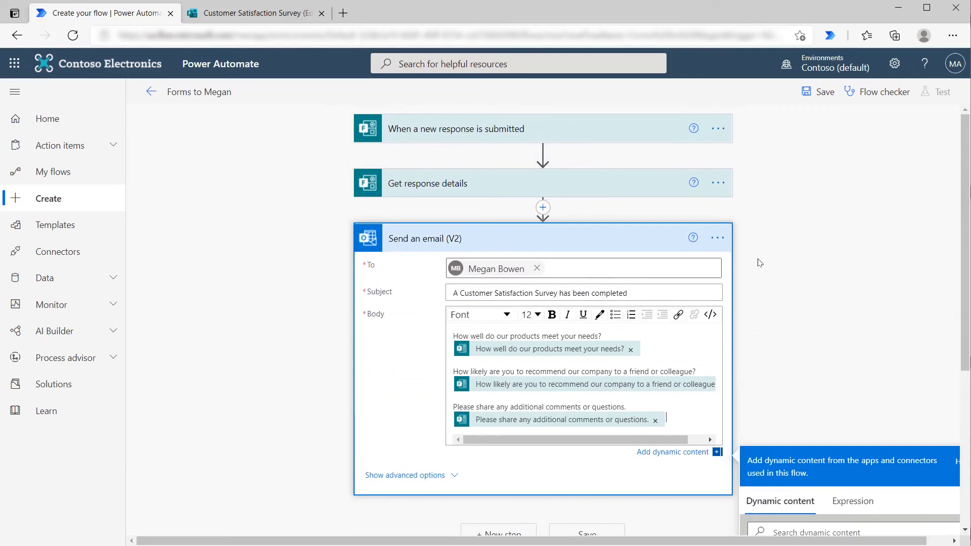